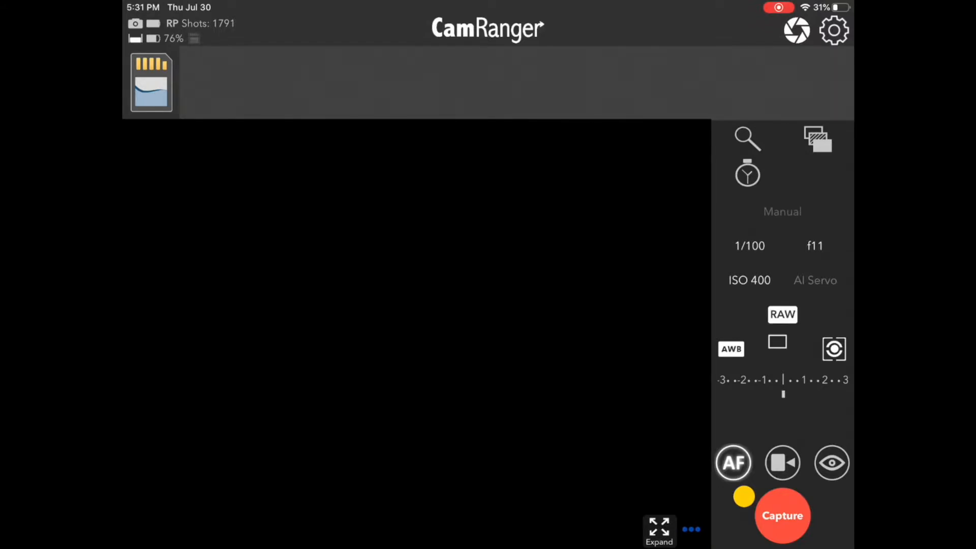
# Step: Start Live View to show the red focus-test ruler with a histogram overlay
pyautogui.click(832, 463)
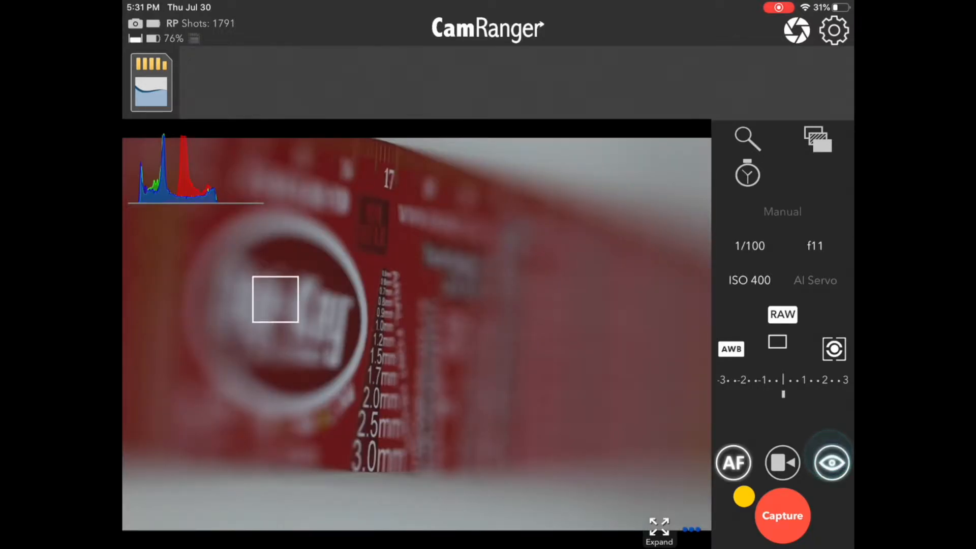
pyautogui.click(832, 462)
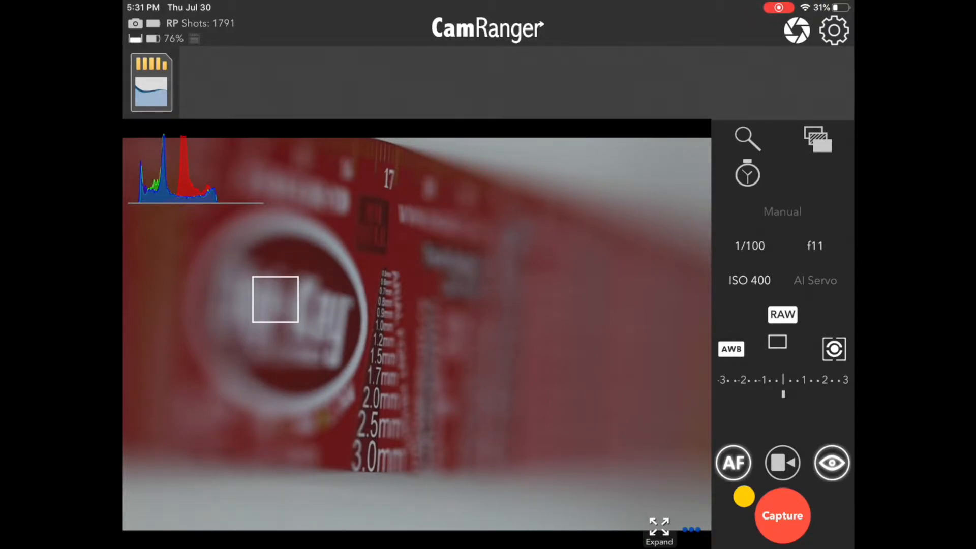
# Step: Open the Focus Adjust/Focus Stacking panel and nudge focus with the large down arrow
pyautogui.click(747, 138)
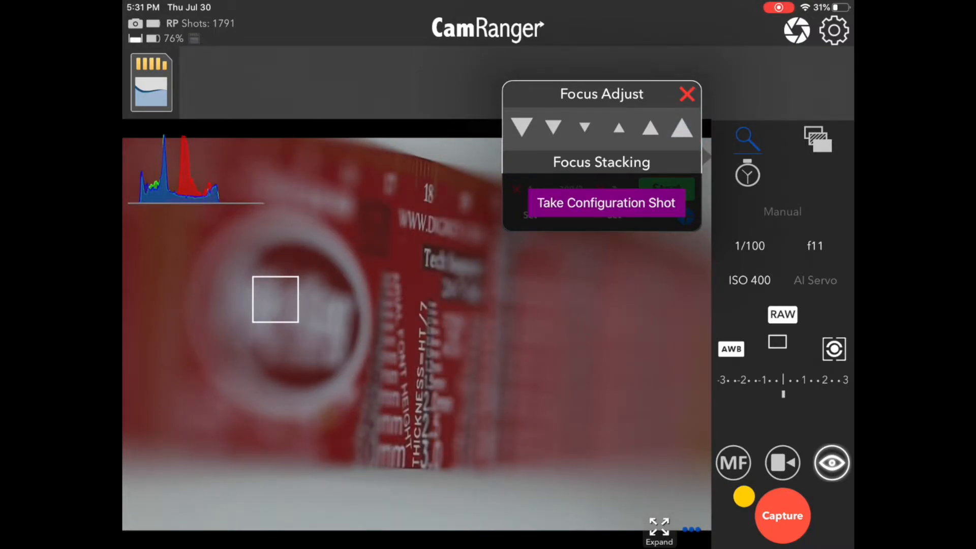
pyautogui.click(522, 127)
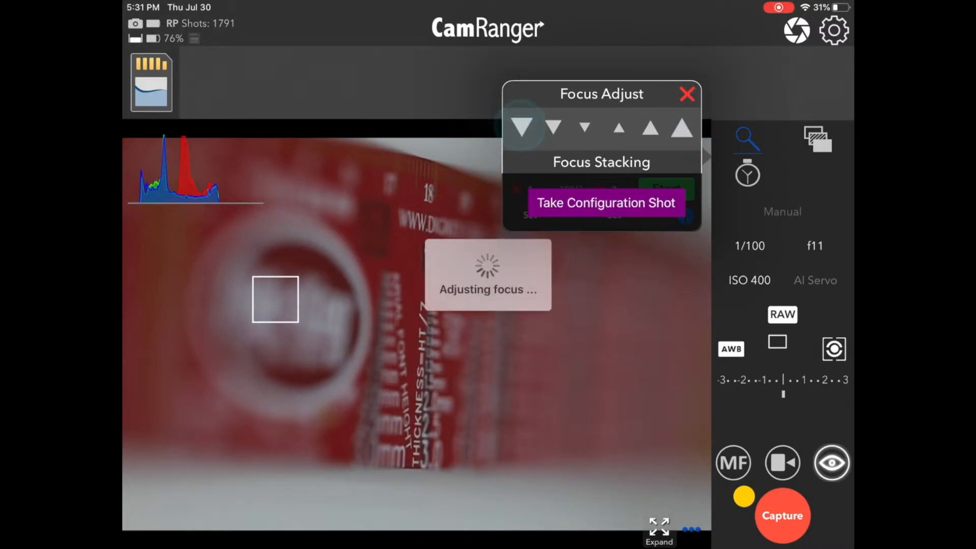
pyautogui.click(522, 127)
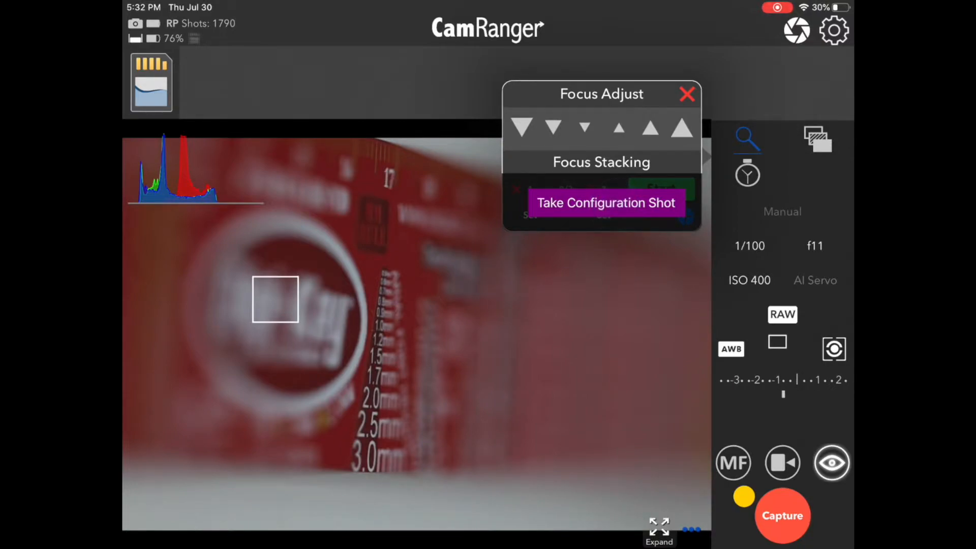
# Step: Take the configuration shot and store the current focus as point 1
pyautogui.click(604, 202)
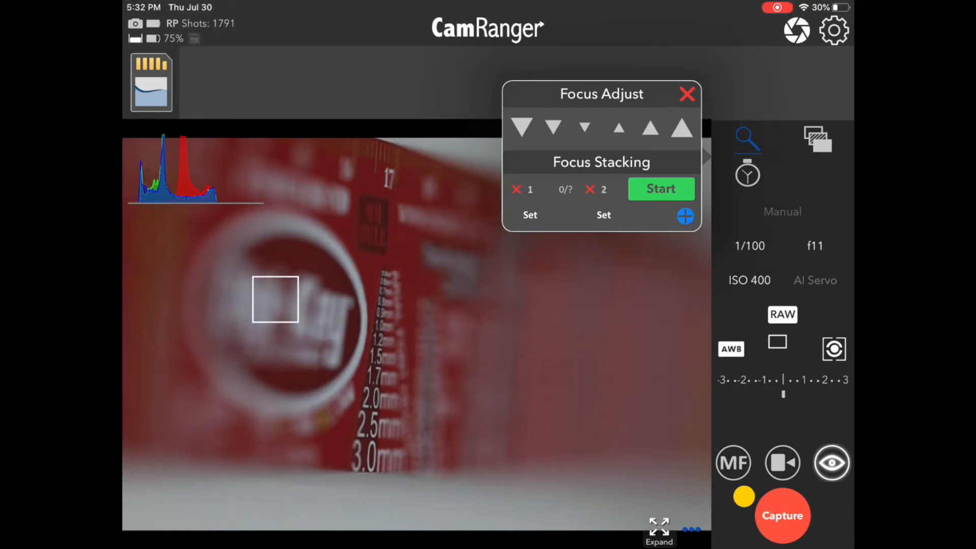
pyautogui.click(387, 305)
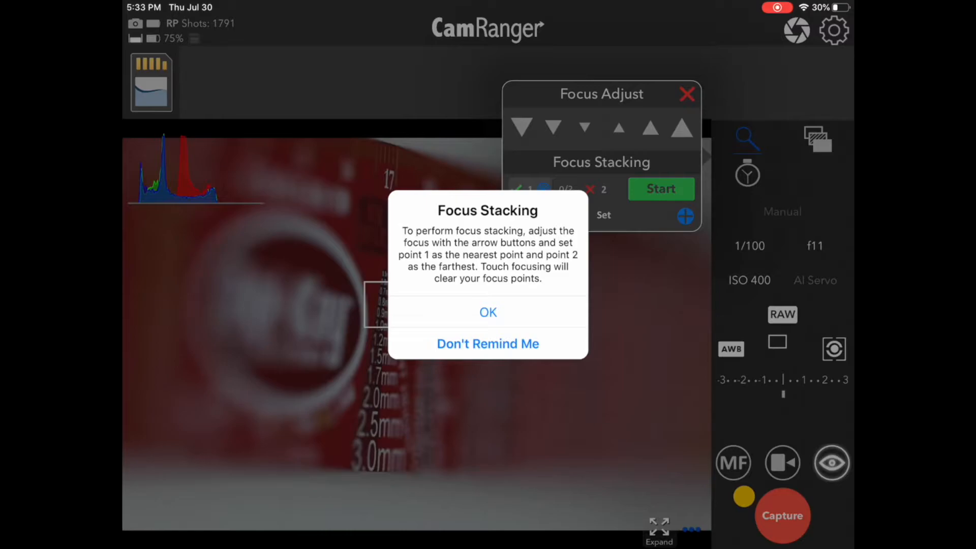
# Step: Dismiss the notice, push focus three large steps farther, and set point 2 (600-step range)
pyautogui.click(488, 311)
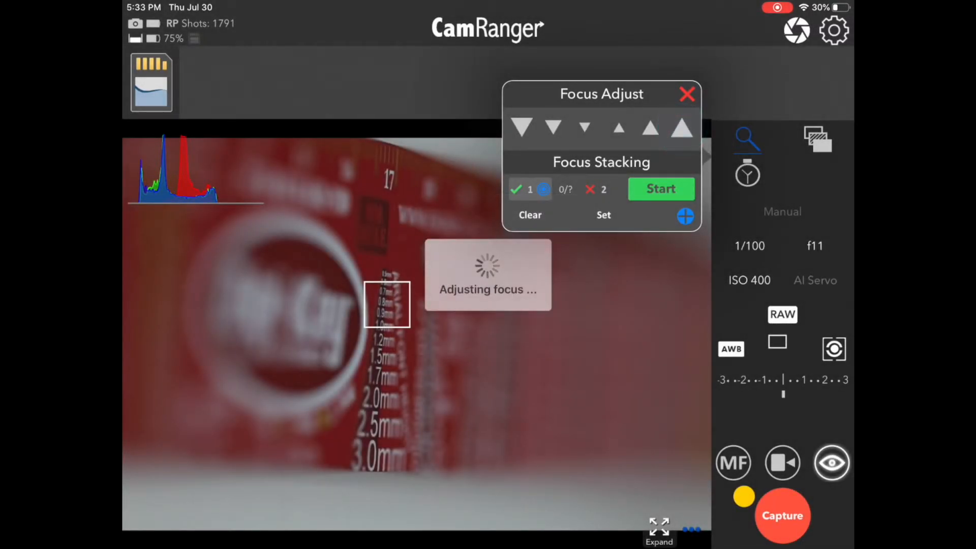
pyautogui.click(680, 128)
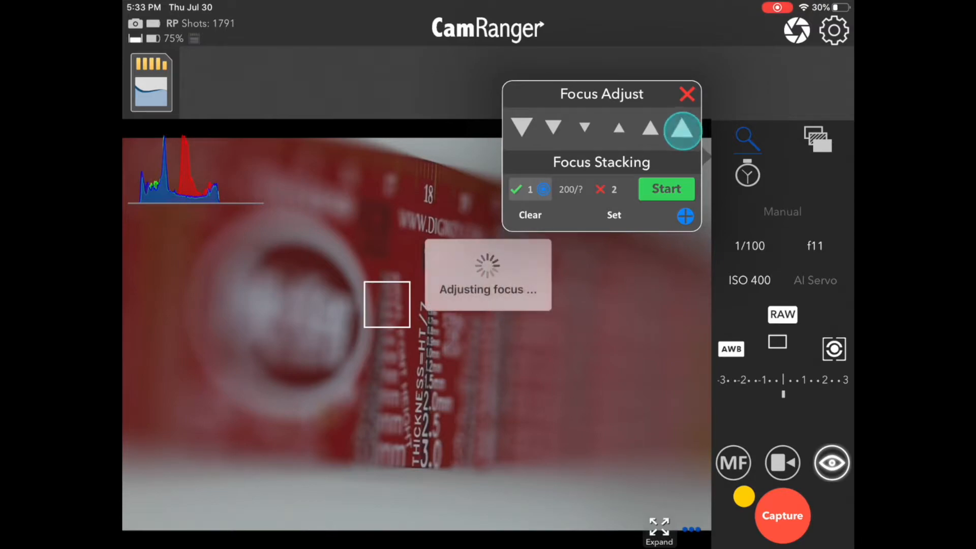
pyautogui.click(683, 130)
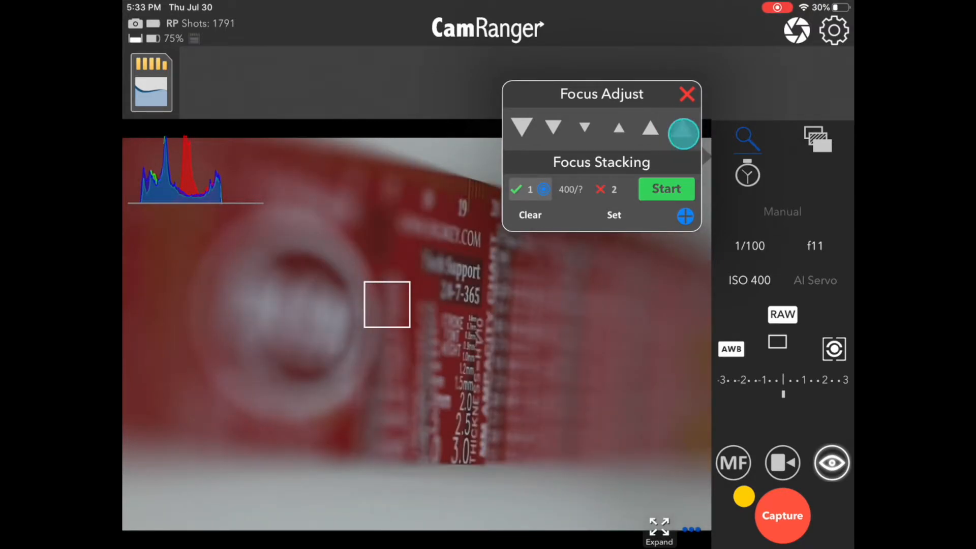
pyautogui.click(681, 128)
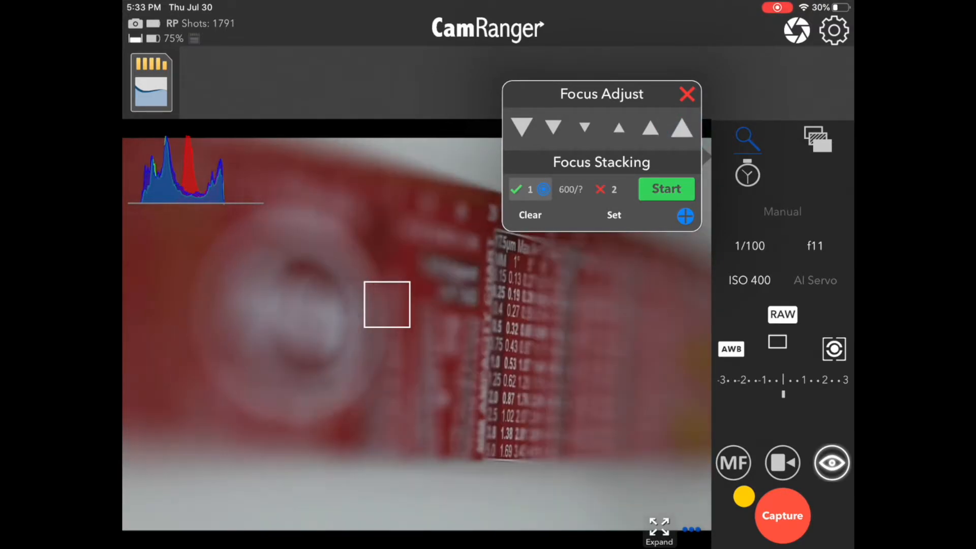
pyautogui.click(613, 215)
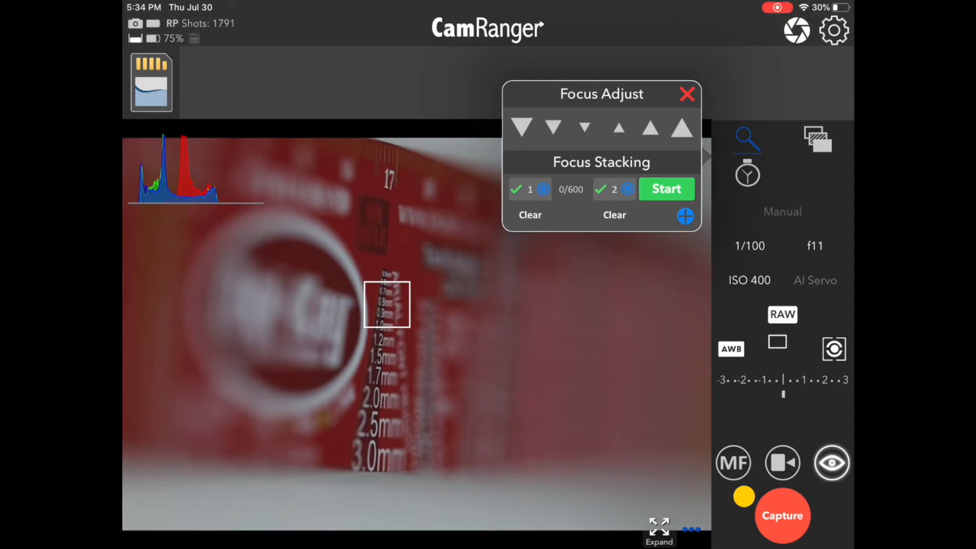
# Step: Return focus to point 2 and reveal the extra settings: 100mm, factor 1.00, 13 shots, step 50
pyautogui.click(613, 189)
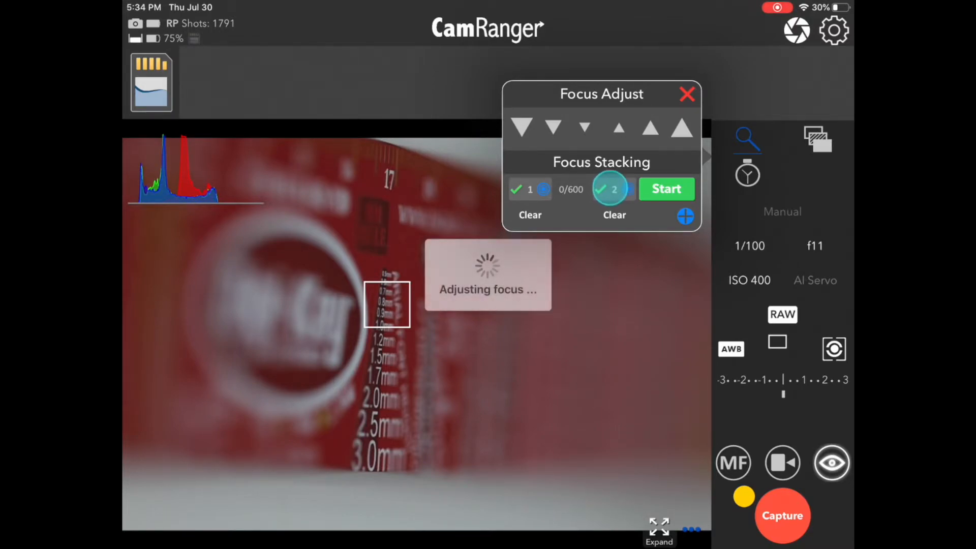
pyautogui.click(613, 189)
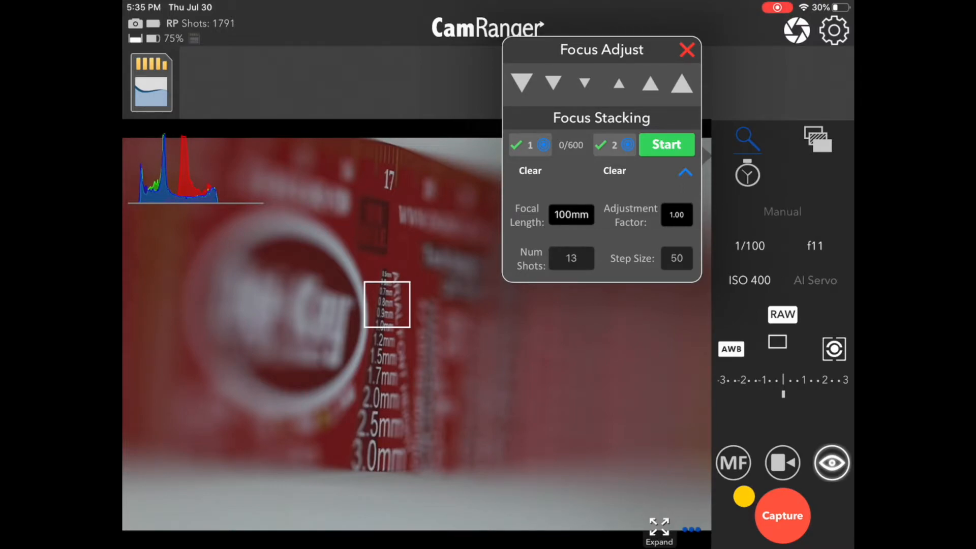
# Step: Change the adjustment factor to 2.00, giving 7 shots at step size 101
pyautogui.click(530, 257)
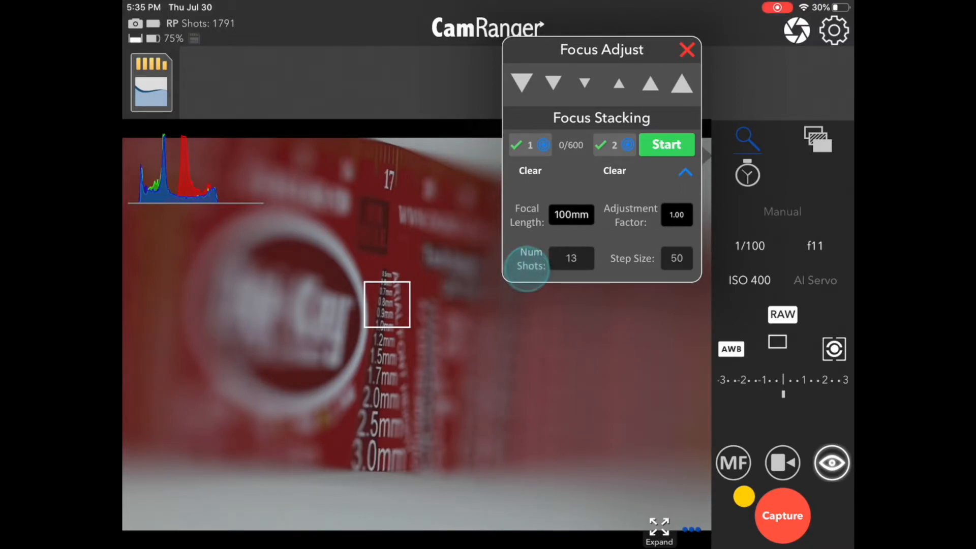
pyautogui.click(629, 259)
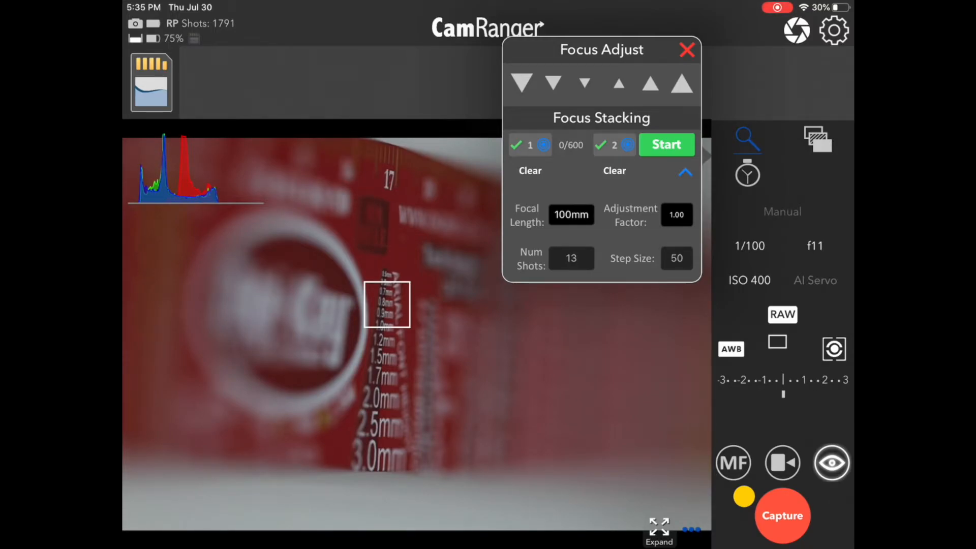
pyautogui.click(676, 214)
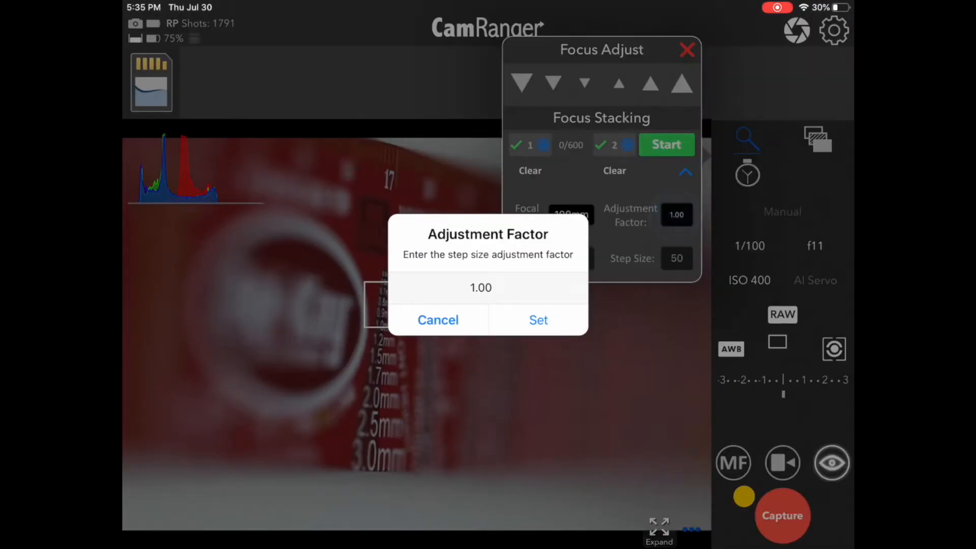
pyautogui.click(480, 288)
pyautogui.write('2')
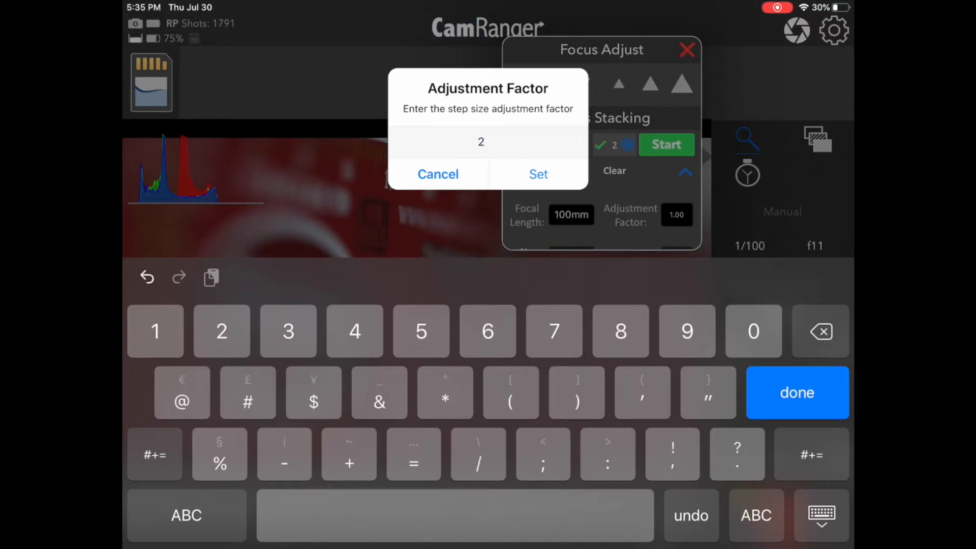
pyautogui.click(537, 175)
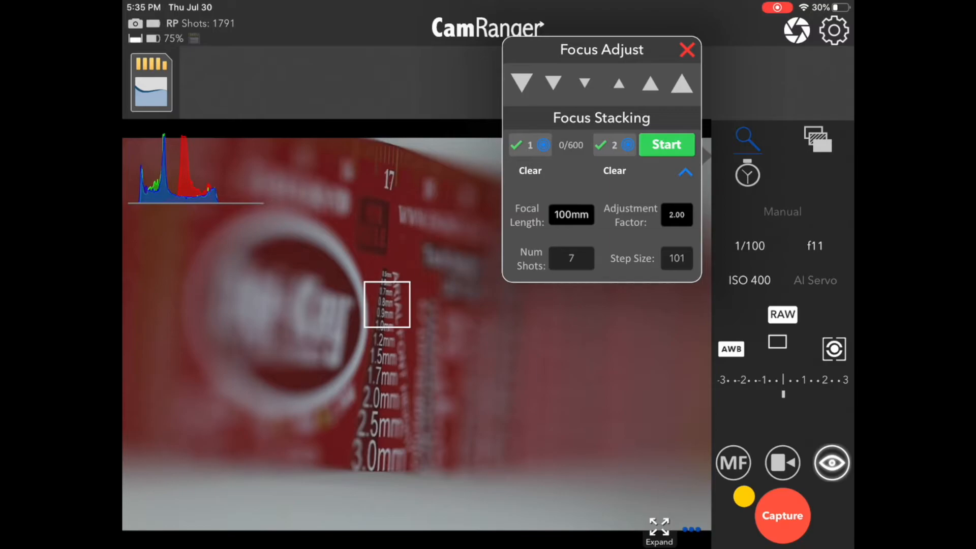
# Step: Reset the adjustment factor to 1.00 and set aperture to f11 for 13 shots at step 50
pyautogui.click(527, 259)
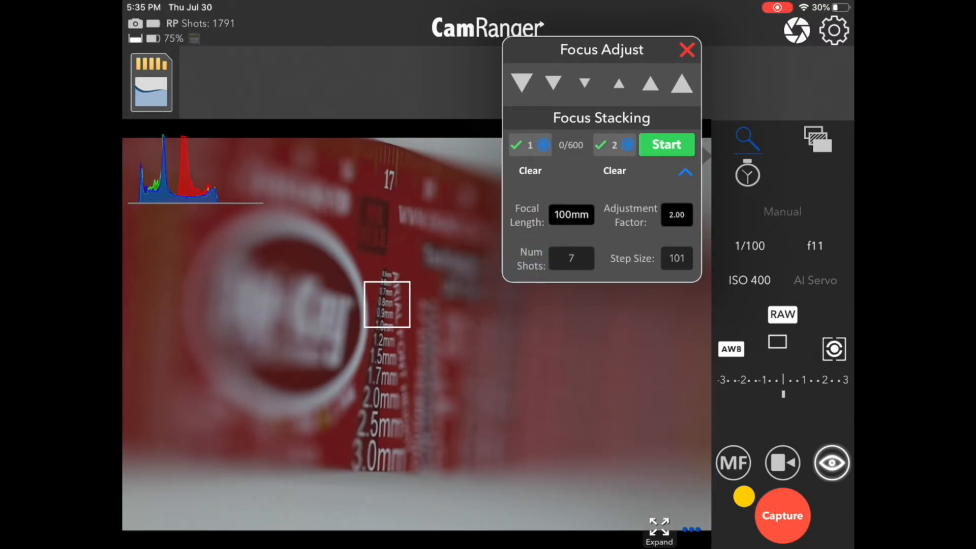
pyautogui.click(676, 214)
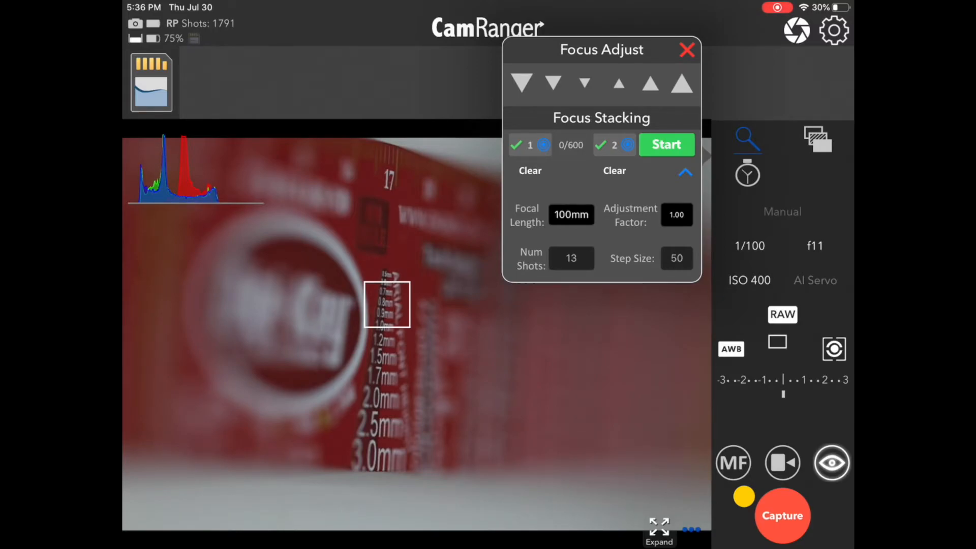
pyautogui.click(815, 245)
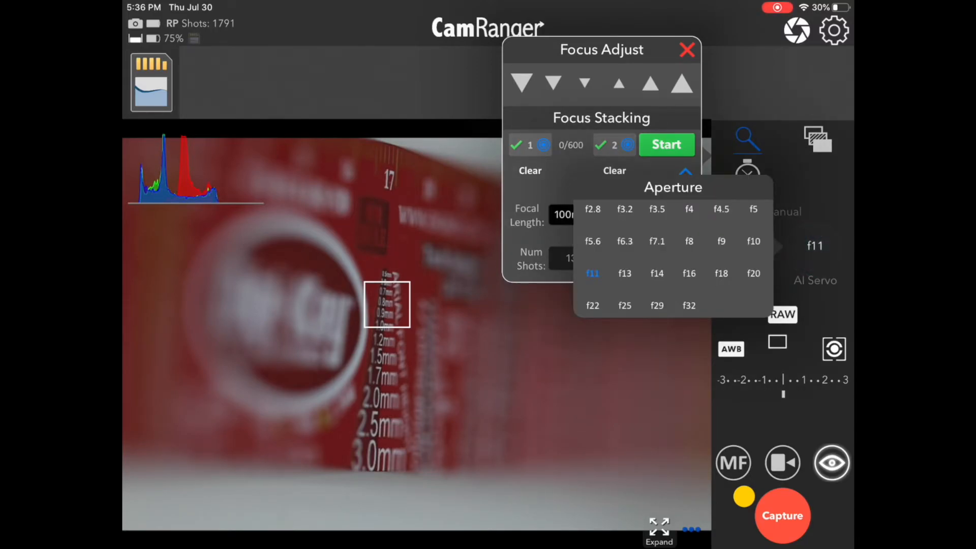
pyautogui.click(592, 209)
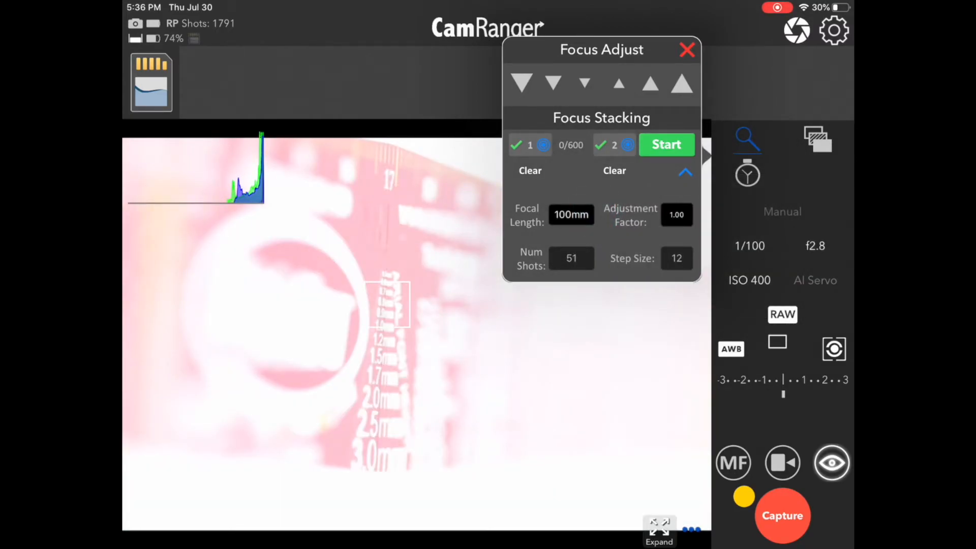
pyautogui.click(632, 258)
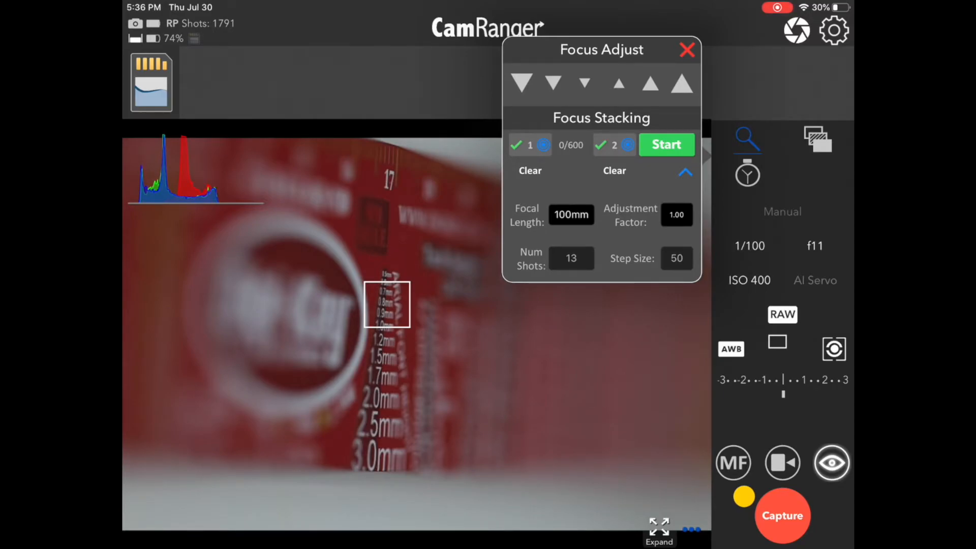
# Step: Start the focus stack capture and let it run through IMG_0095
pyautogui.click(666, 144)
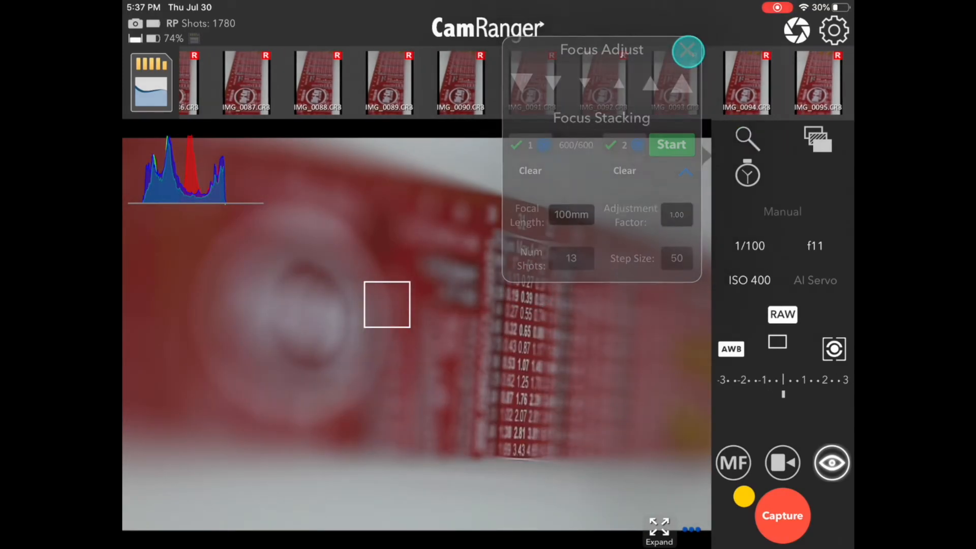
# Step: Close the stacking panel and step through the stacked images from IMG_0083 to IMG_0095
pyautogui.click(688, 51)
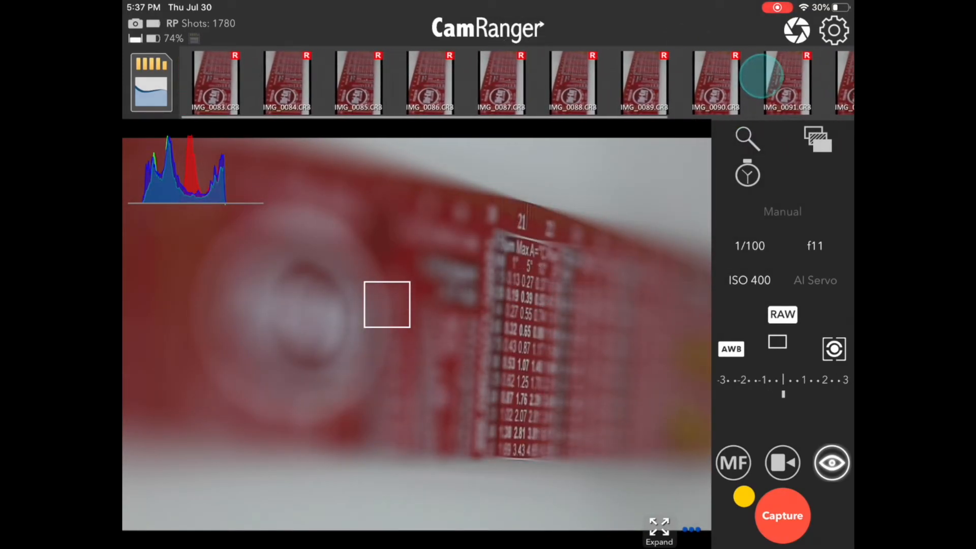
pyautogui.click(214, 81)
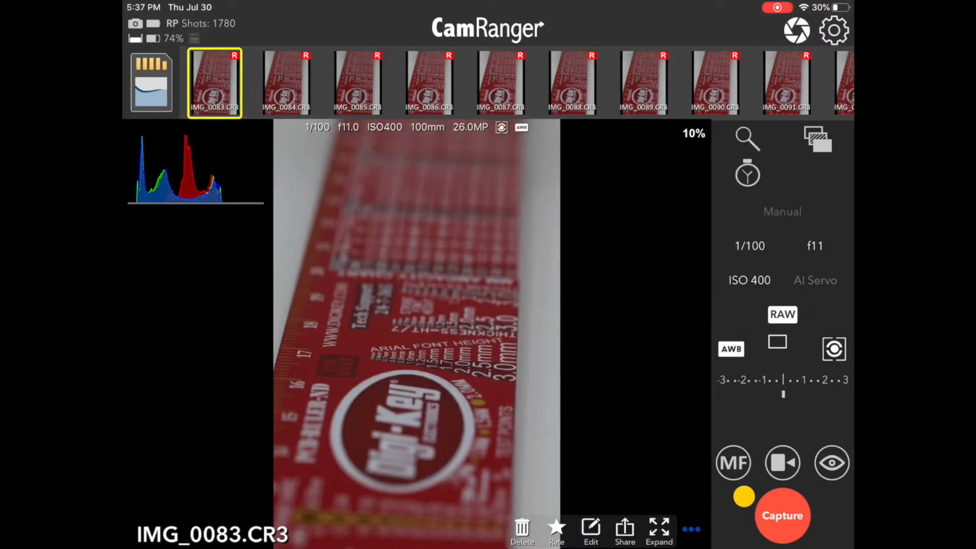
pyautogui.click(285, 81)
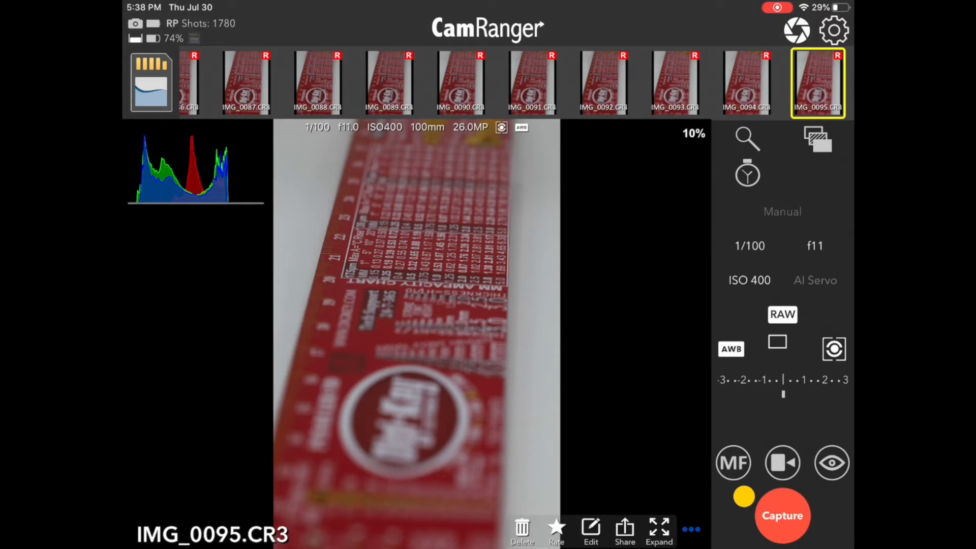
pyautogui.click(835, 30)
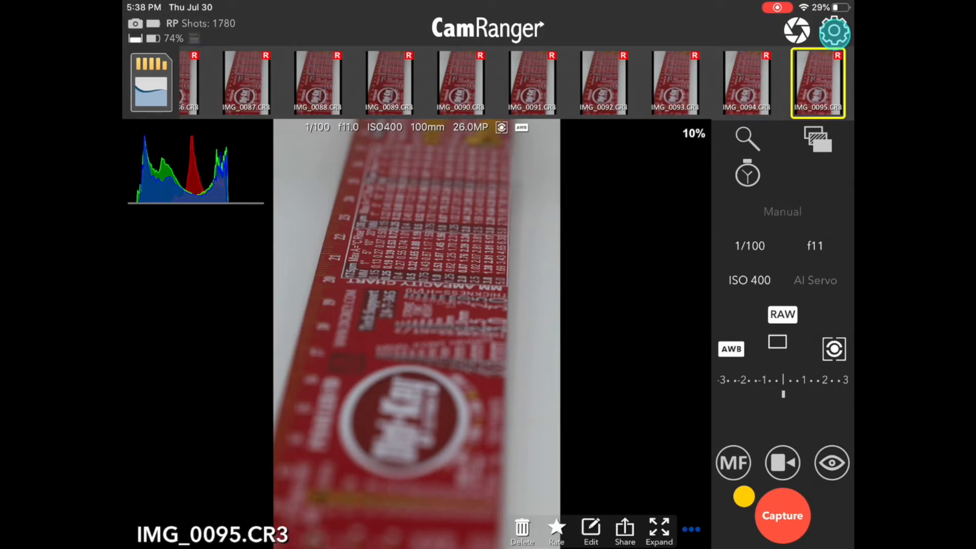
# Step: Open Controls & Workflows settings and check HDR/Focus Stack Delay, leaving it at 0
pyautogui.click(834, 31)
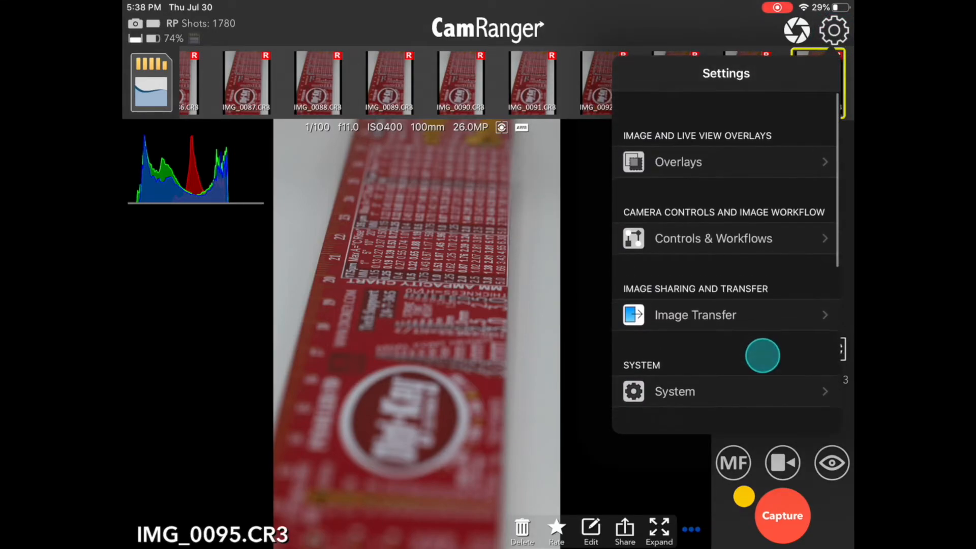
pyautogui.click(713, 238)
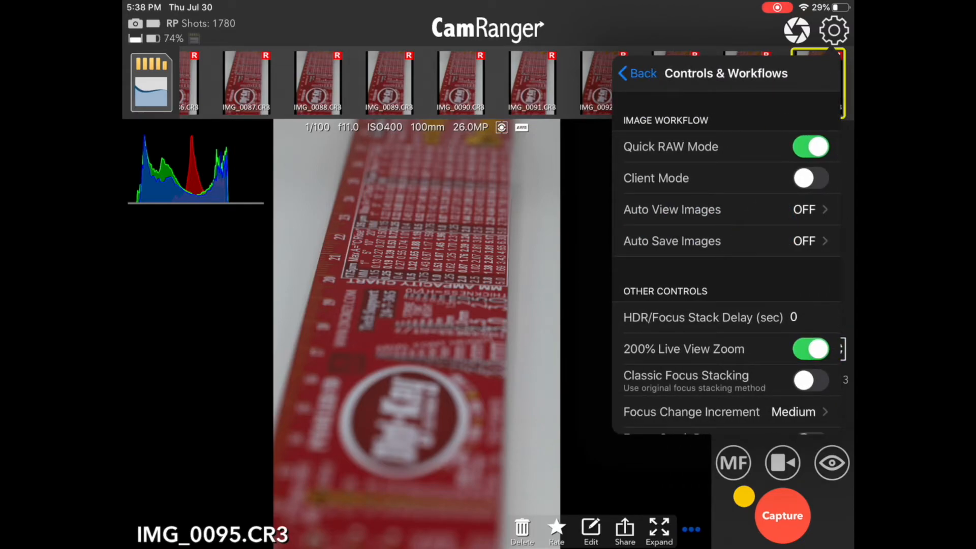
pyautogui.scroll(-3)
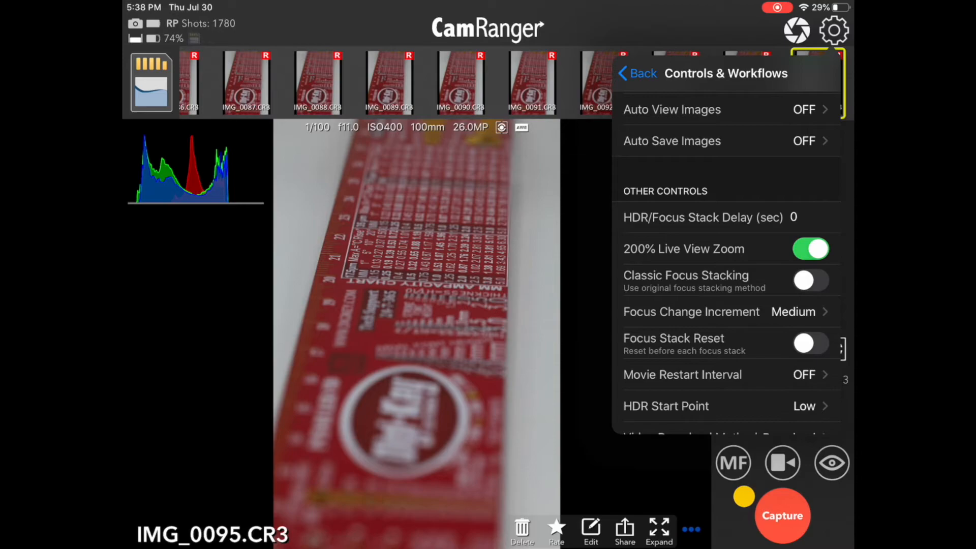
pyautogui.click(793, 217)
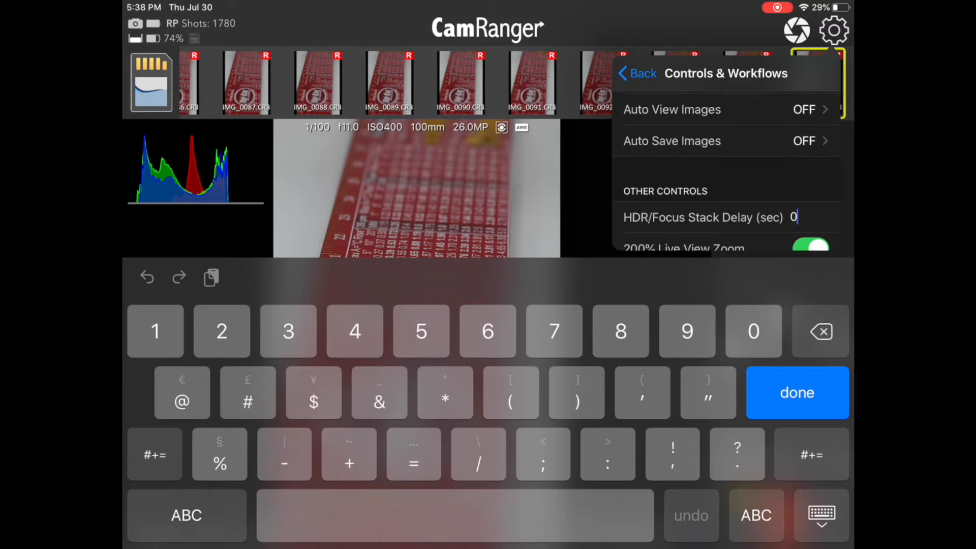
pyautogui.click(797, 393)
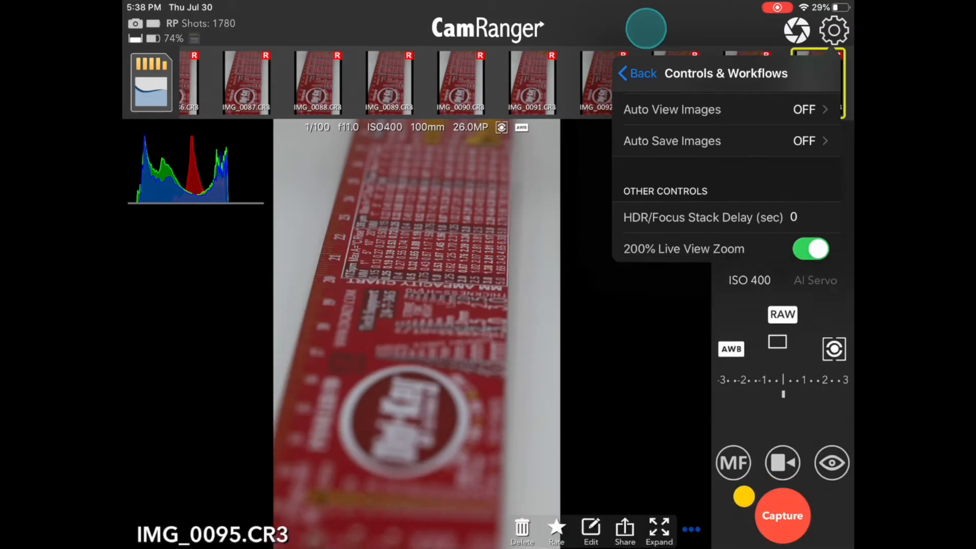
pyautogui.scroll(-3)
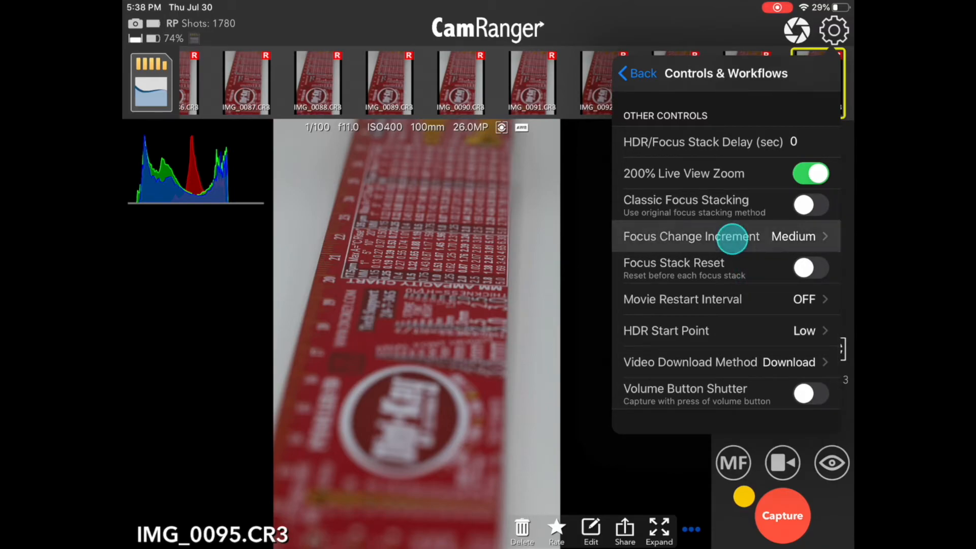
# Step: Open Focus Change Increment to view the Small, Medium and Large options
pyautogui.click(691, 236)
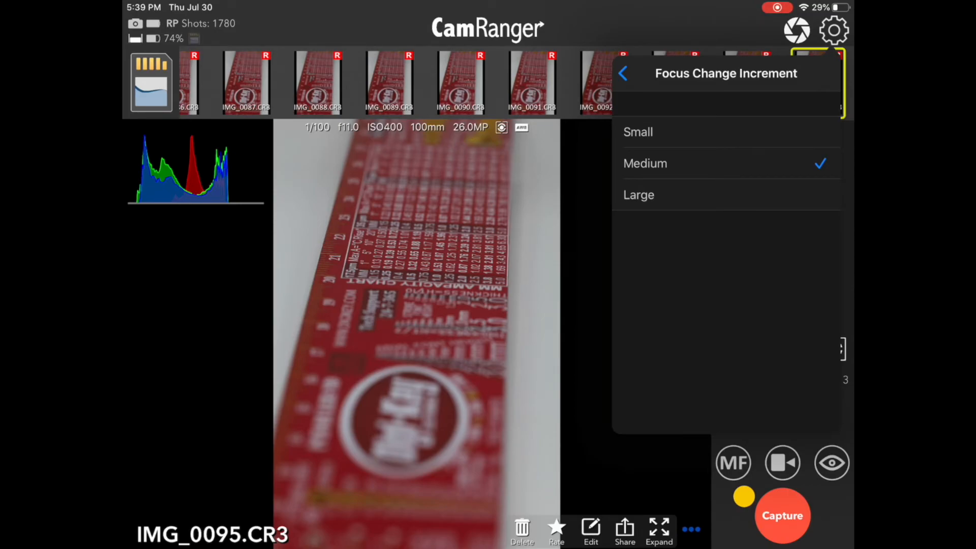
# Step: Go back to the Controls & Workflows list, leaving the increment at Medium
pyautogui.click(628, 73)
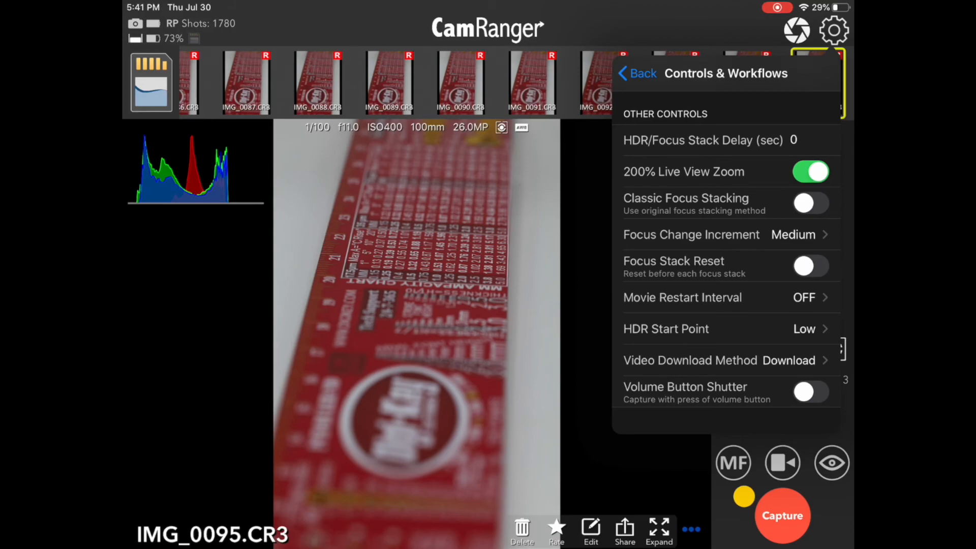
# Step: Close Settings and return to the live camera view
pyautogui.scroll(-3)
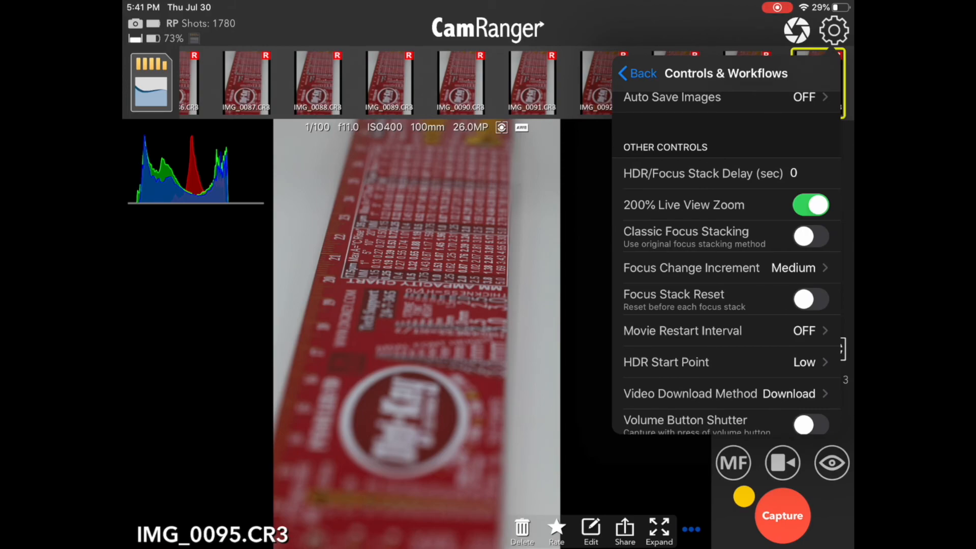
pyautogui.click(810, 236)
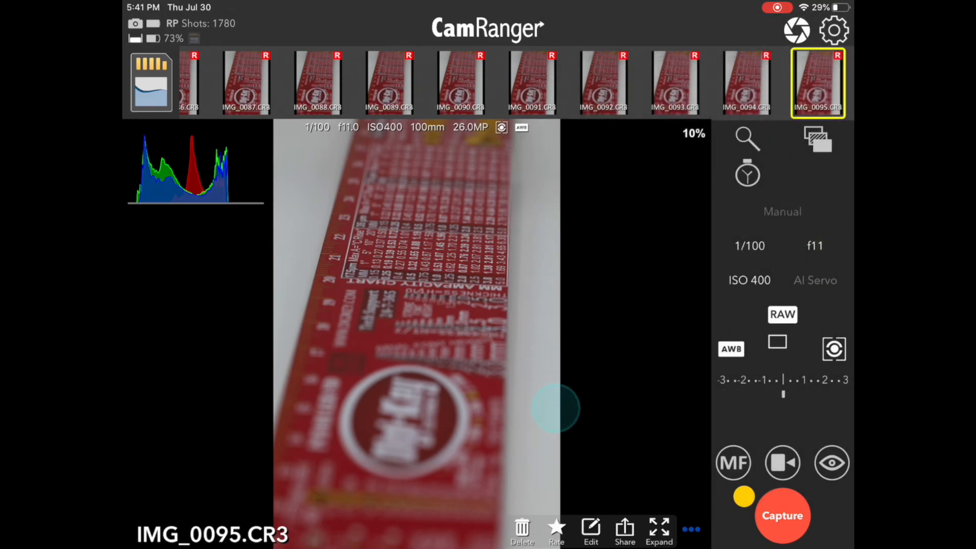
pyautogui.click(832, 463)
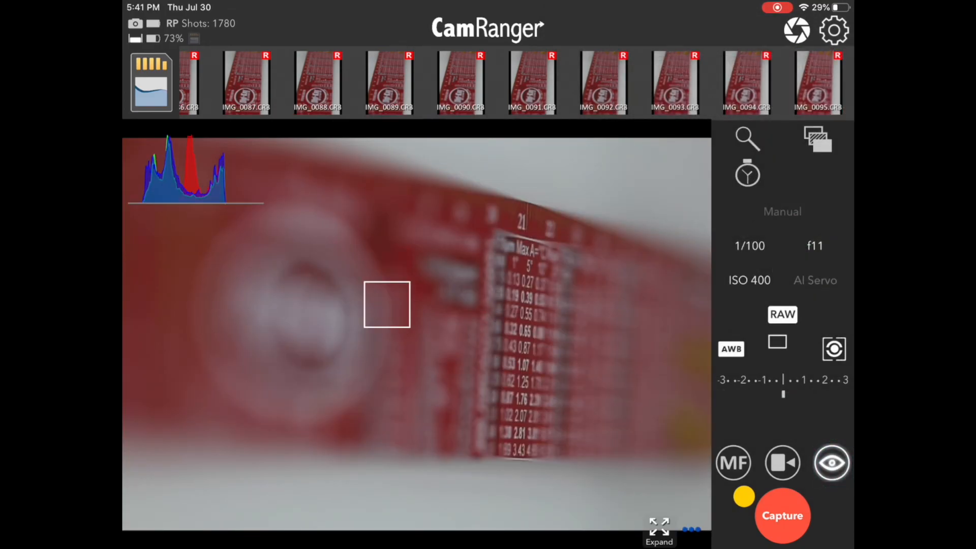
# Step: Open the magnifier's focus stacking panel and view Step Size choices without changing Medium
pyautogui.click(746, 137)
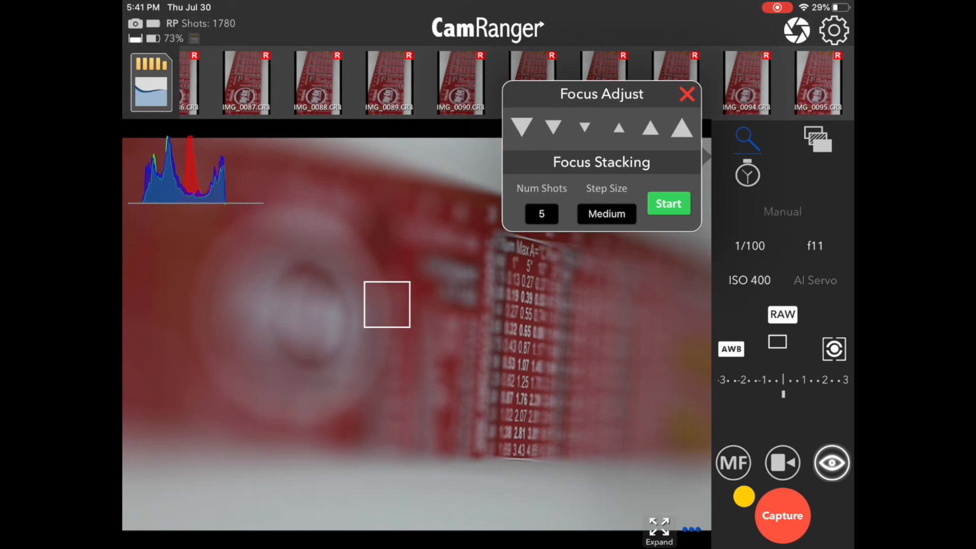
pyautogui.click(539, 180)
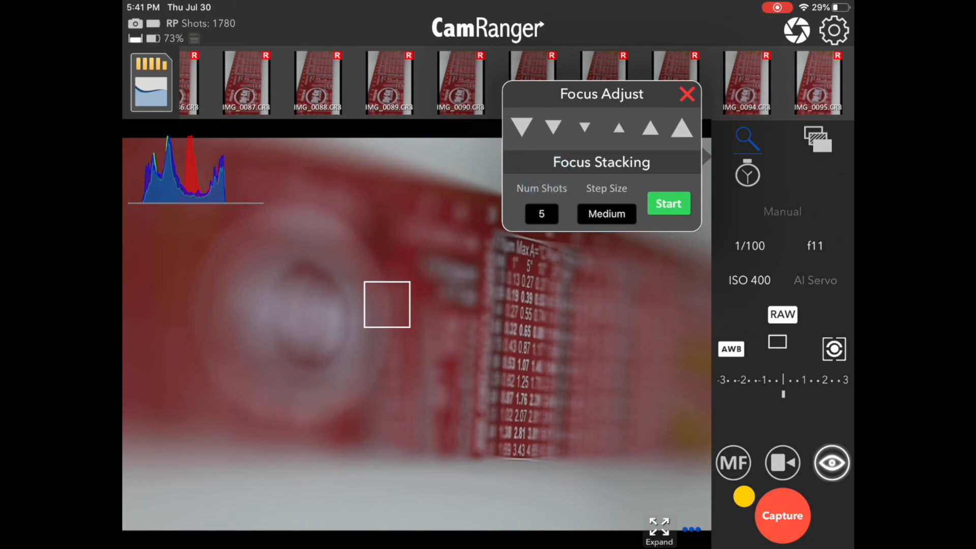
pyautogui.click(604, 214)
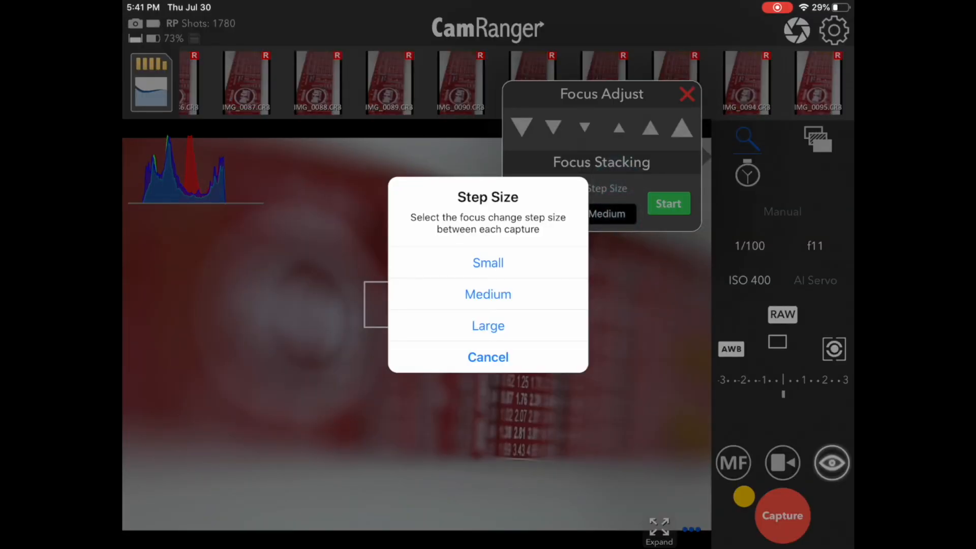
pyautogui.click(488, 294)
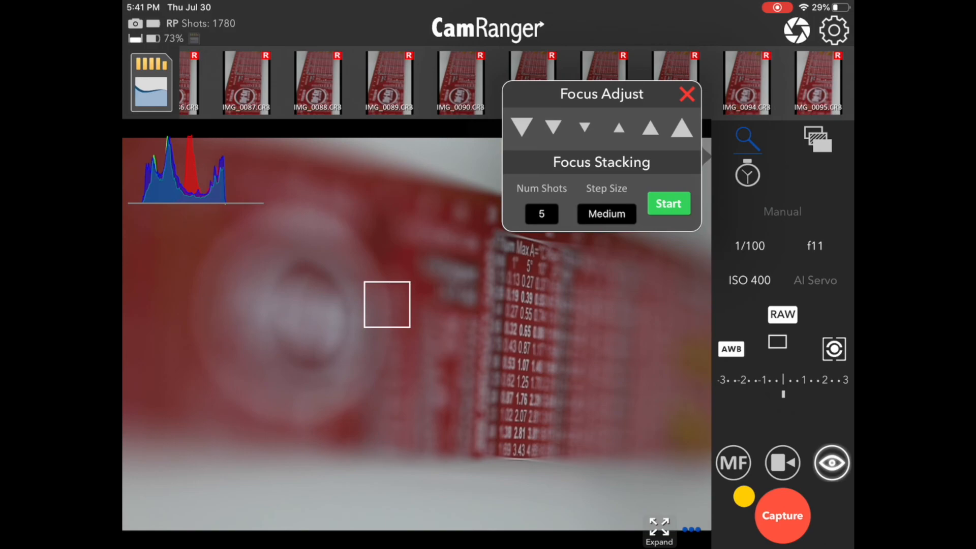